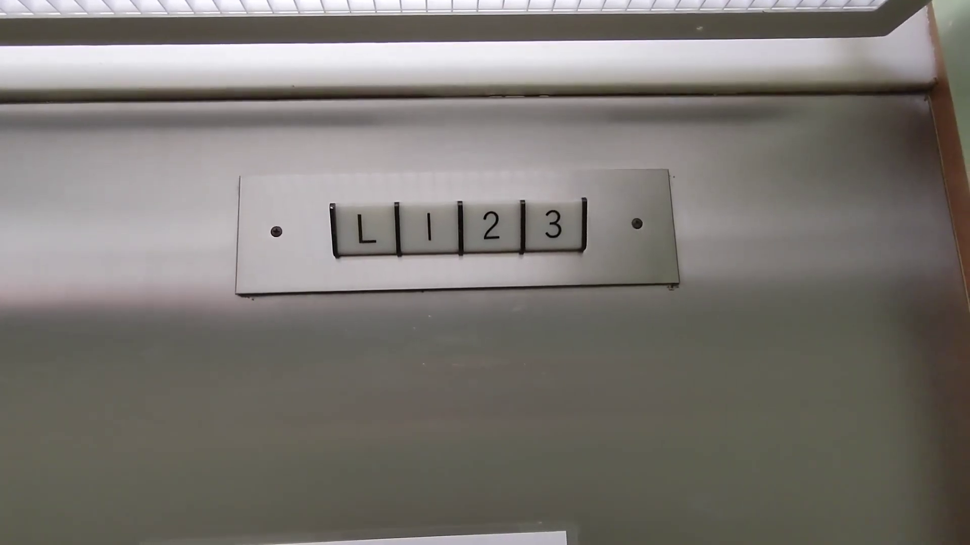
pyautogui.click(554, 222)
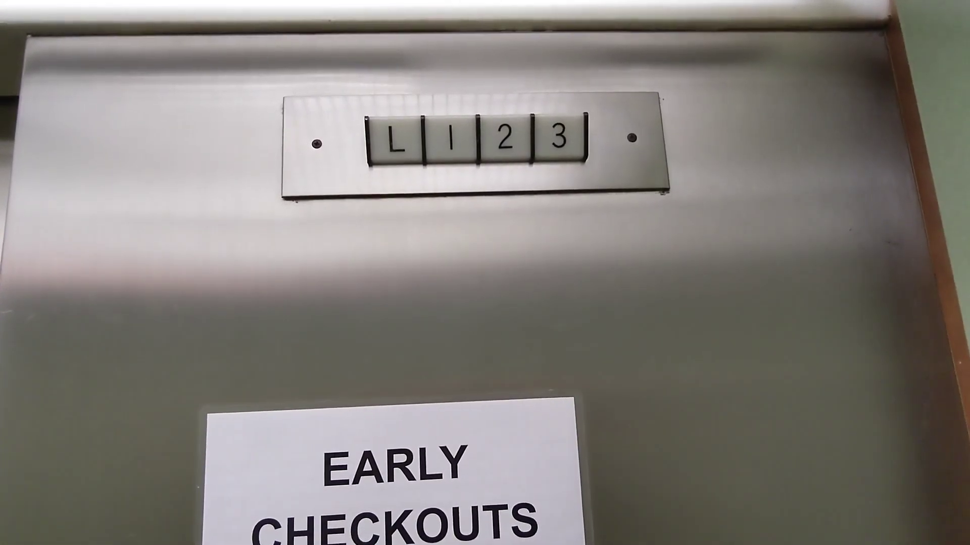
pyautogui.click(556, 133)
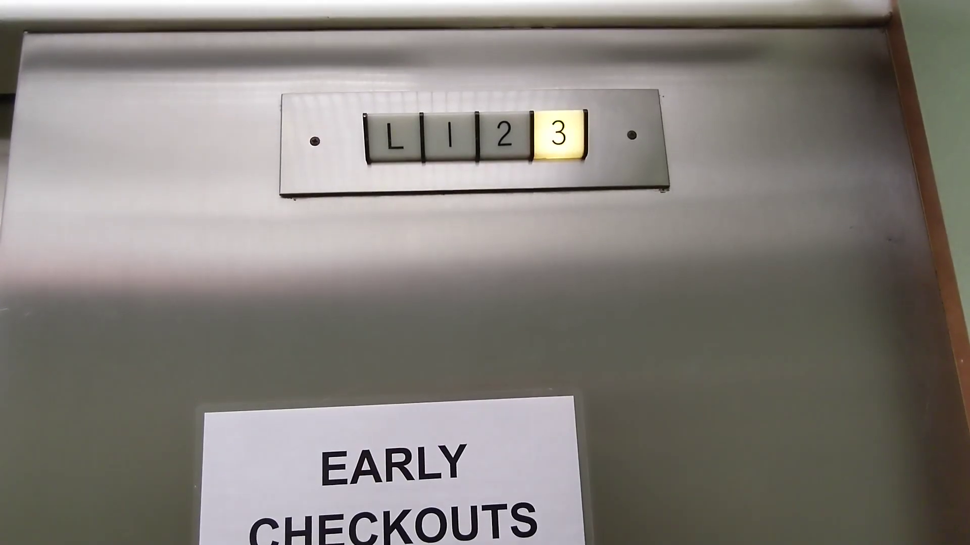